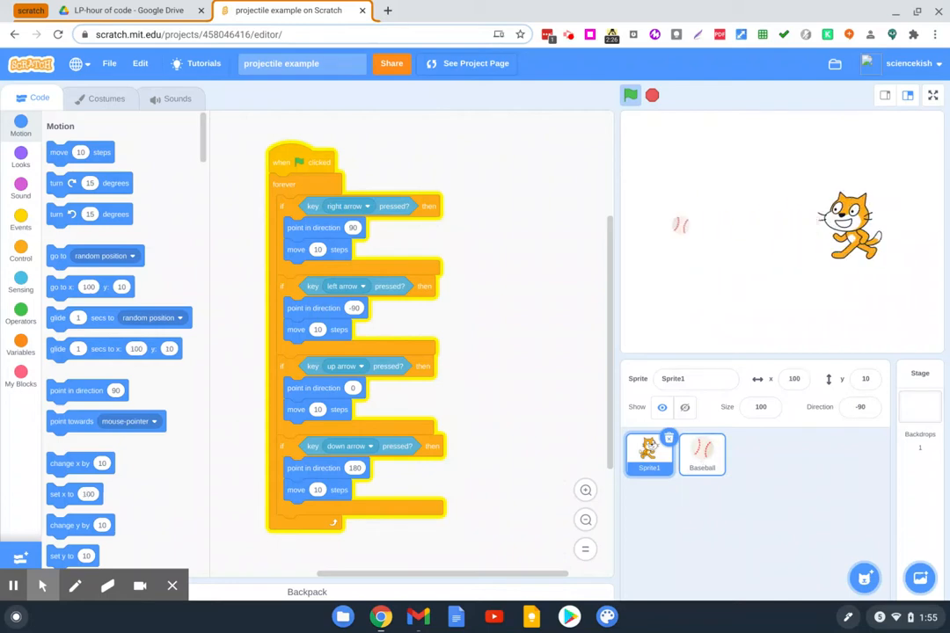
Step: Run the project with the green flag and steer the cat around using the arrow keys
{"action": "left_click", "coordinate": [630, 95]}
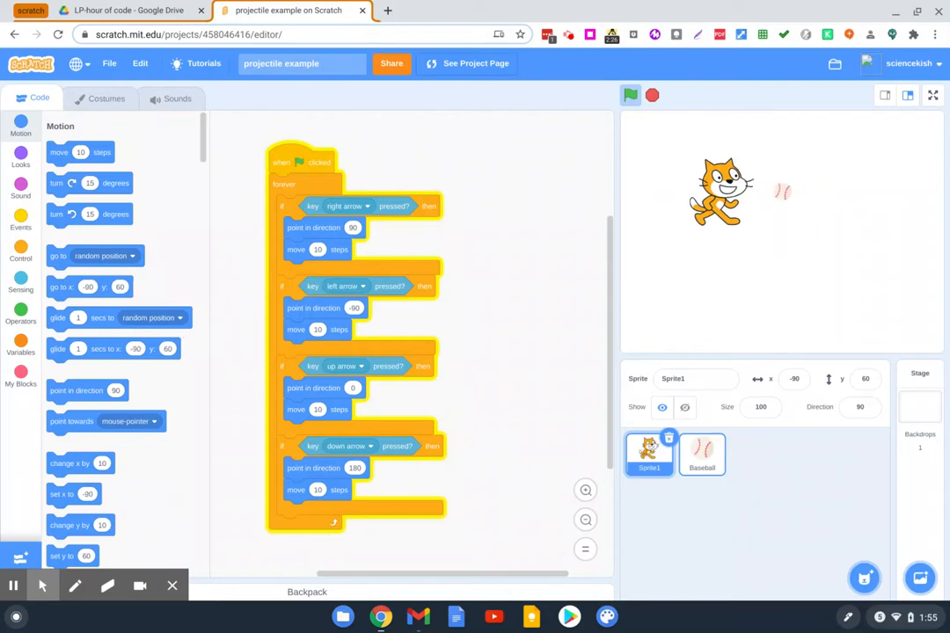
{"action": "left_click", "coordinate": [630, 95]}
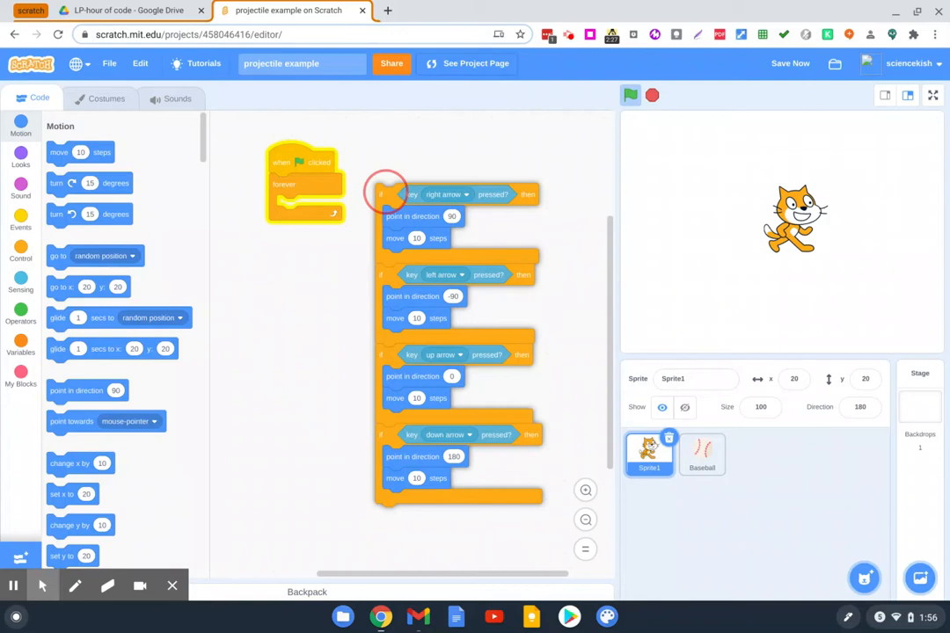
{"action": "left_click_drag", "start_coordinate": [387, 193], "coordinate": [282, 208]}
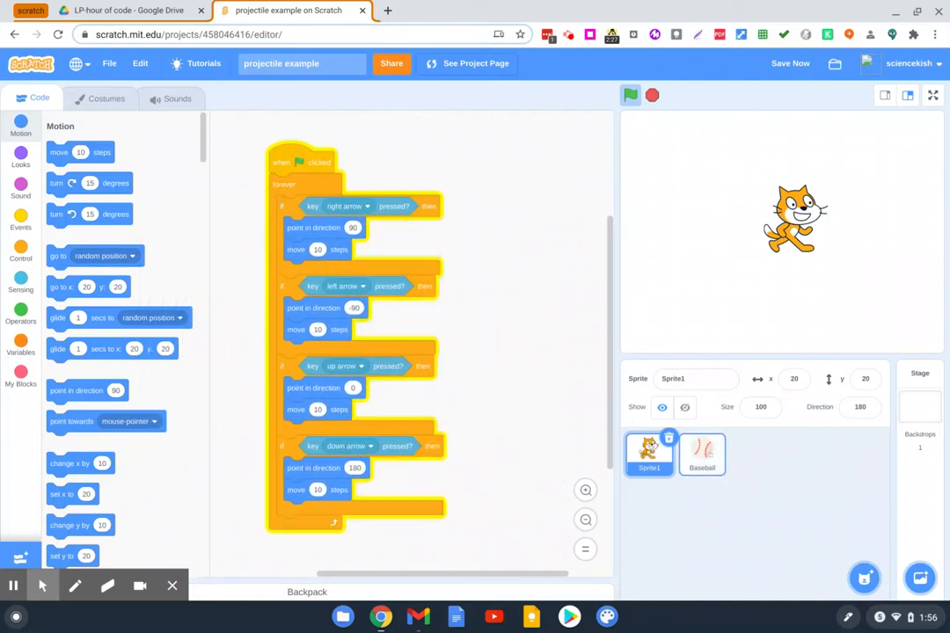
Step: Select the Baseball sprite and reattach its set size and hide blocks under the green-flag hat
{"action": "left_click", "coordinate": [701, 454]}
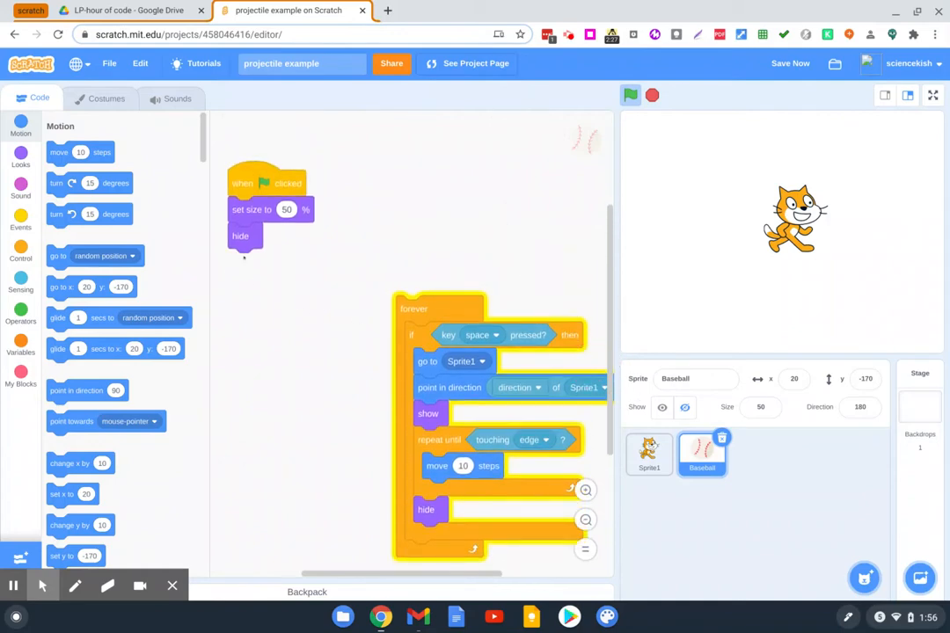
{"action": "left_click_drag", "start_coordinate": [251, 209], "coordinate": [263, 243]}
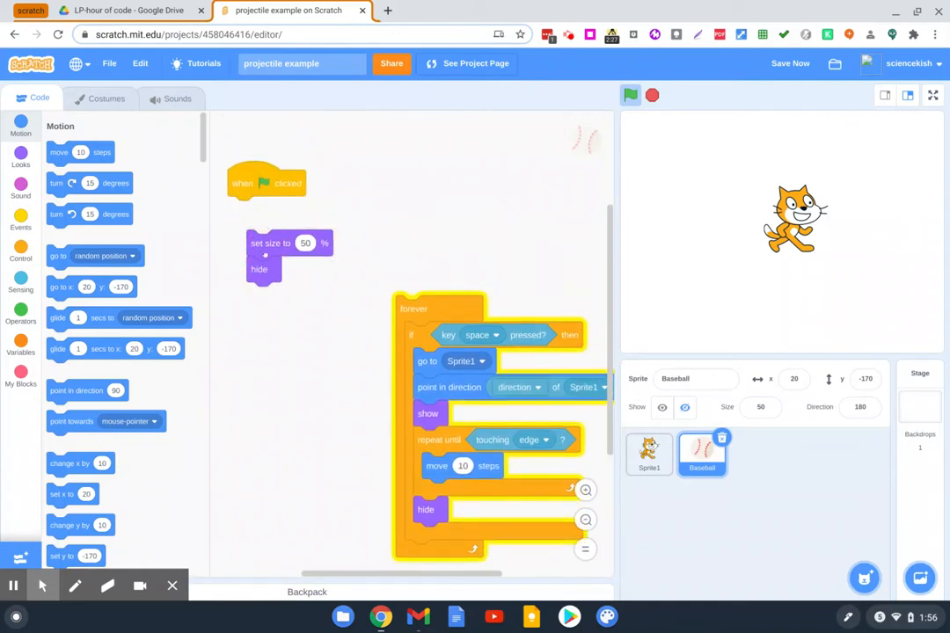
{"action": "left_click_drag", "start_coordinate": [271, 243], "coordinate": [260, 210]}
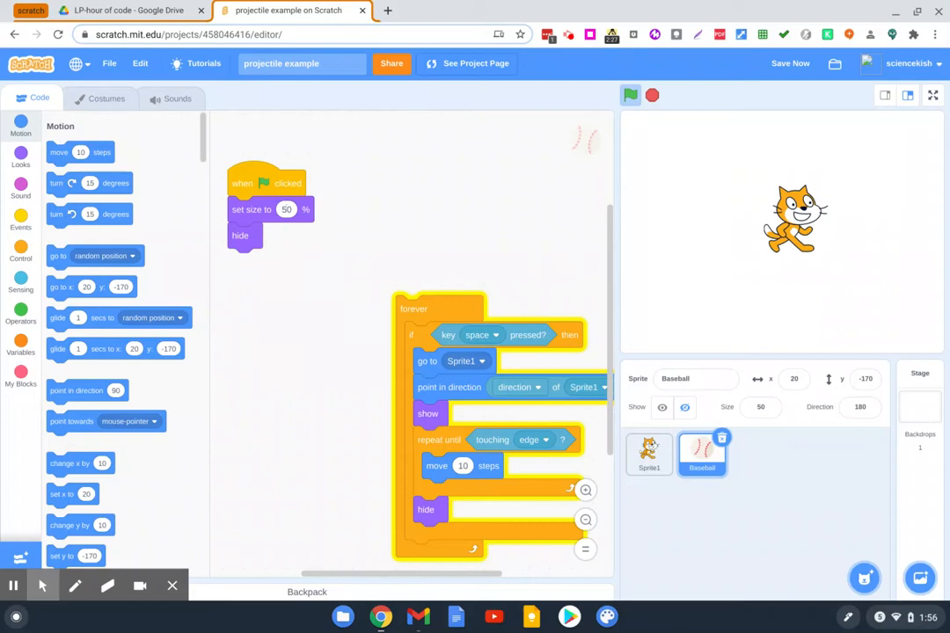
{"action": "mouse_move", "coordinate": [654, 246]}
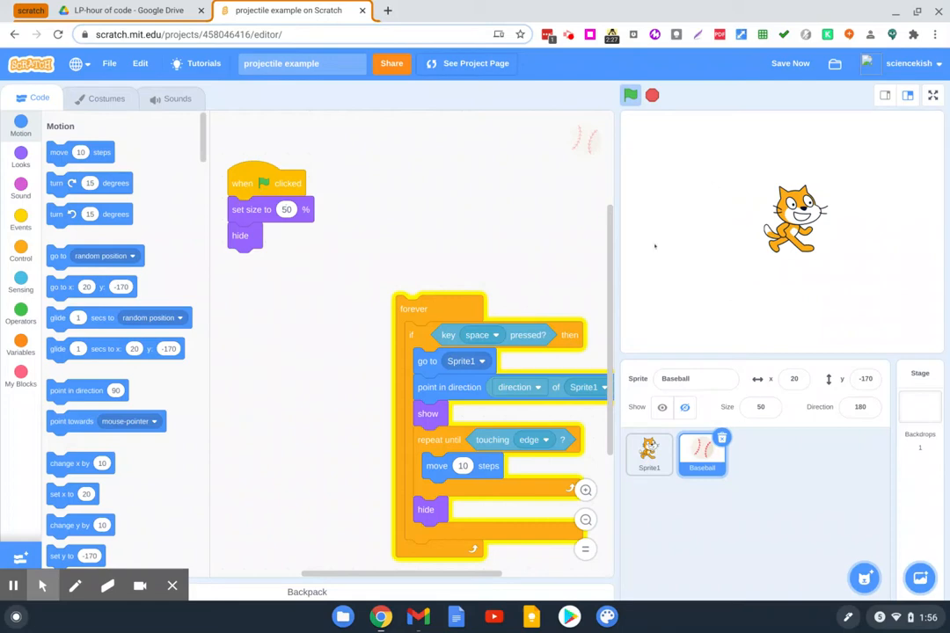
{"action": "mouse_move", "coordinate": [552, 220]}
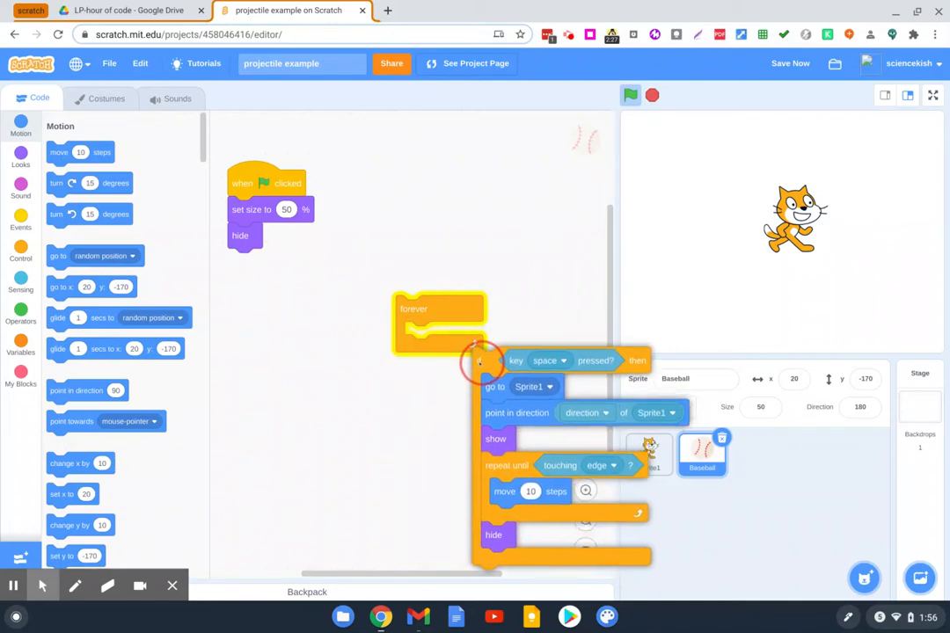
Step: Attach the forever loop under hide and move go to Sprite1 into the space-key check
{"action": "left_click_drag", "start_coordinate": [438, 320], "coordinate": [273, 271]}
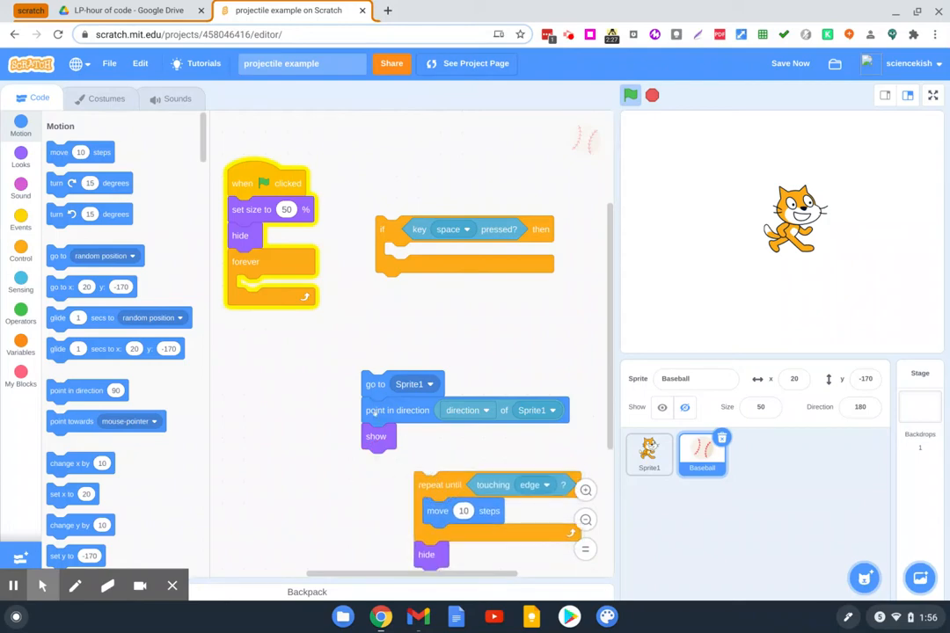
{"action": "left_click_drag", "start_coordinate": [376, 384], "coordinate": [380, 335]}
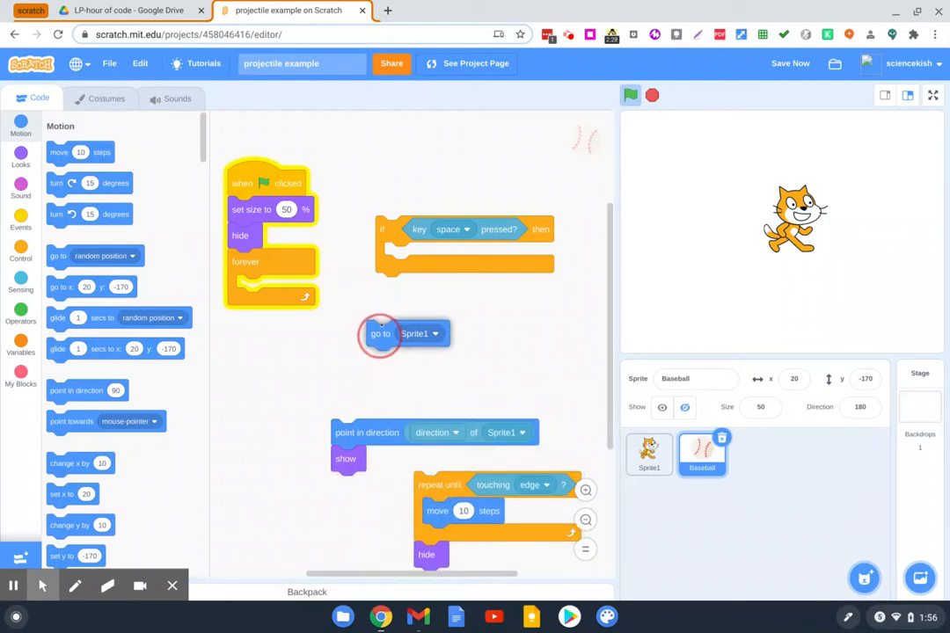
{"action": "left_click_drag", "start_coordinate": [380, 335], "coordinate": [398, 255]}
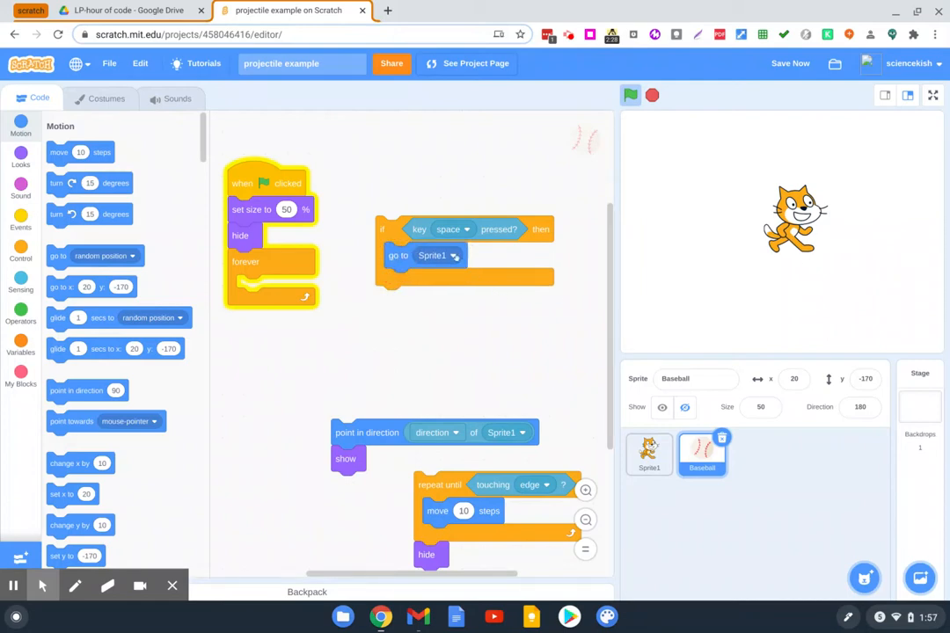
Step: Separate show from point in direction and run point in direction 90 on the baseball
{"action": "left_click", "coordinate": [436, 255]}
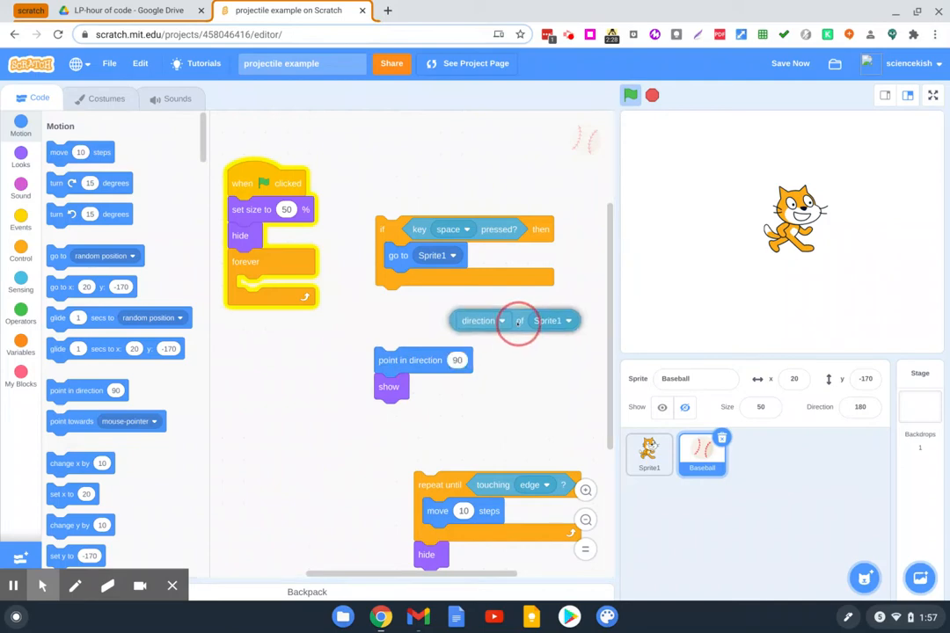
{"action": "left_click_drag", "start_coordinate": [389, 387], "coordinate": [366, 442]}
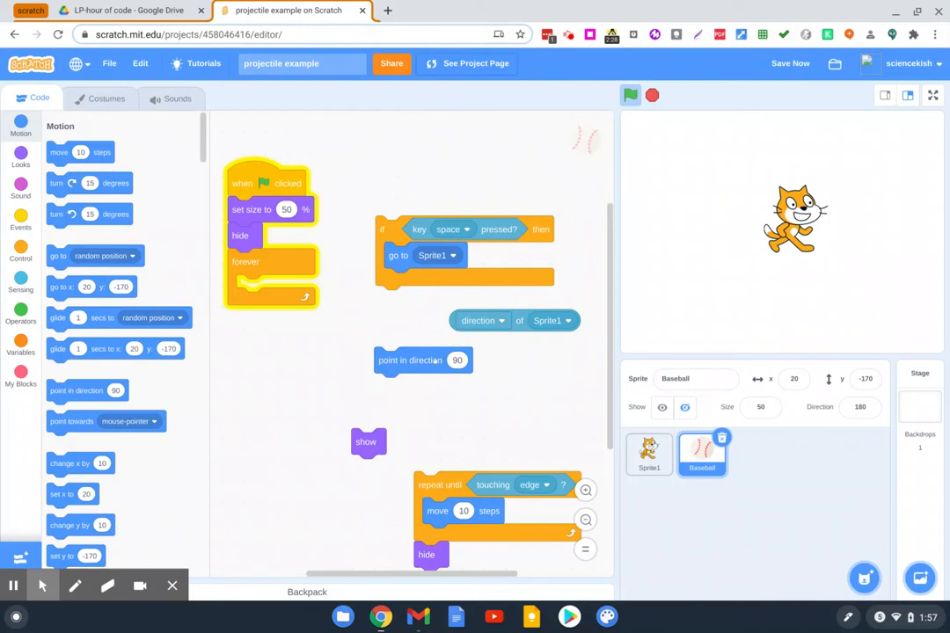
{"action": "left_click", "coordinate": [458, 359]}
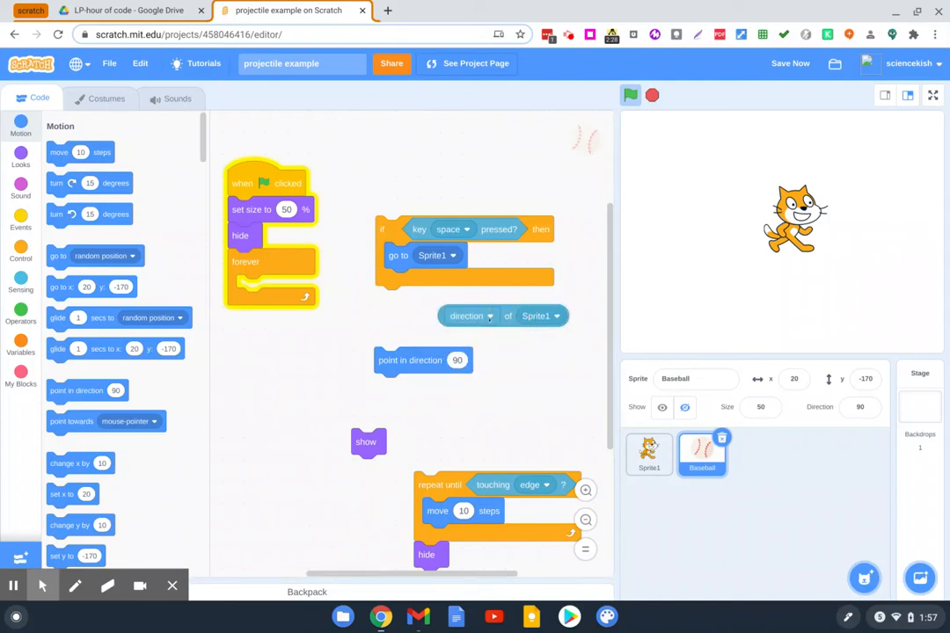
Step: Add point in direction (direction of Sprite1) under go to Sprite1 using the sensing reporter
{"action": "left_click", "coordinate": [21, 283]}
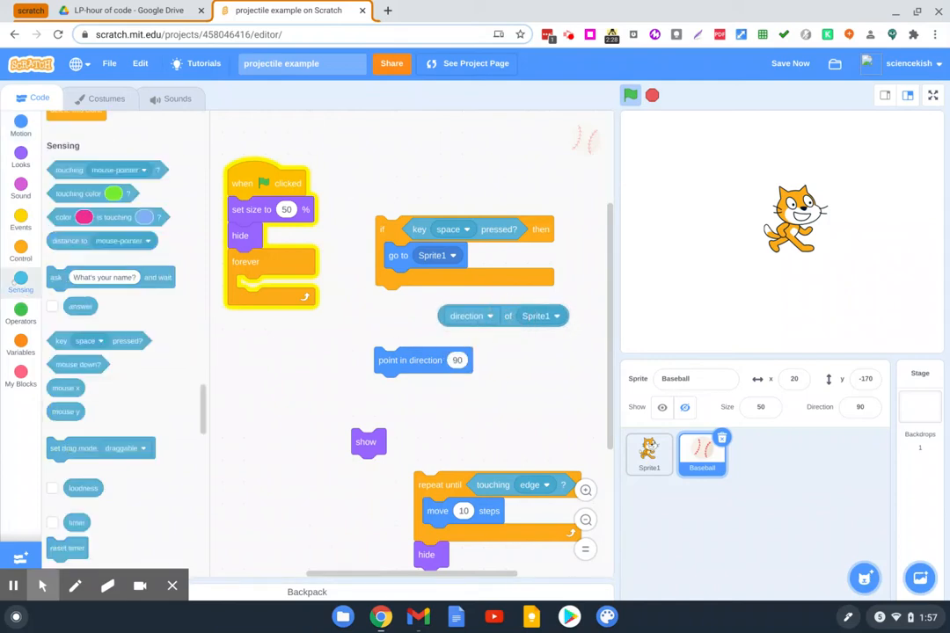
{"action": "scroll", "scroll_direction": "down", "scroll_amount": 3}
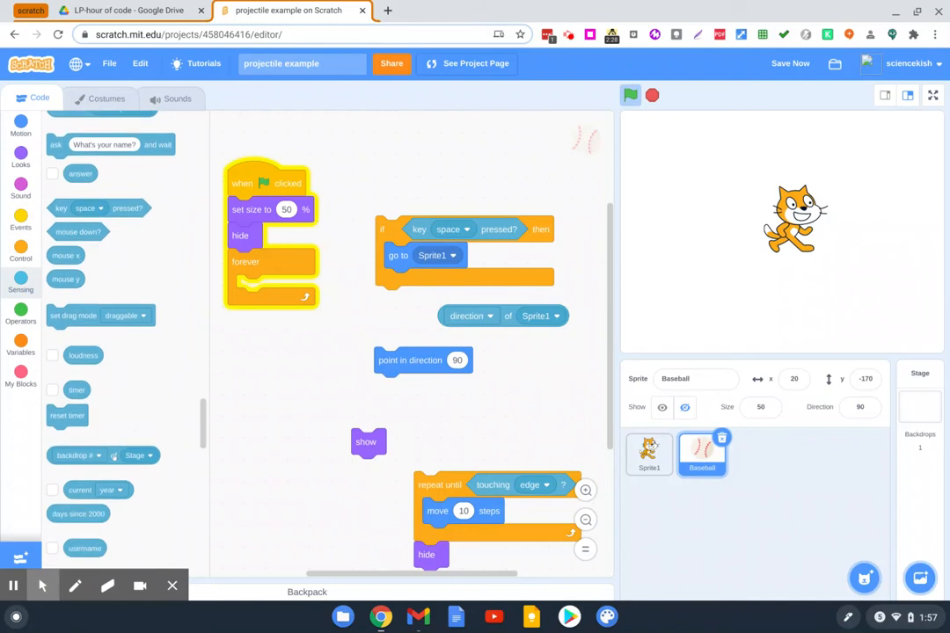
{"action": "left_click_drag", "start_coordinate": [102, 454], "coordinate": [295, 397]}
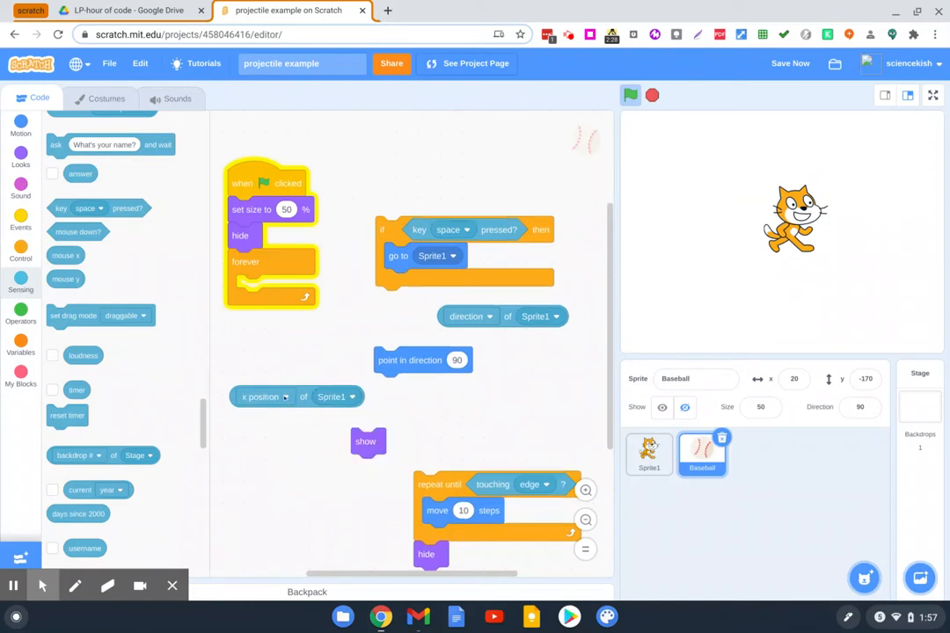
{"action": "left_click", "coordinate": [285, 398]}
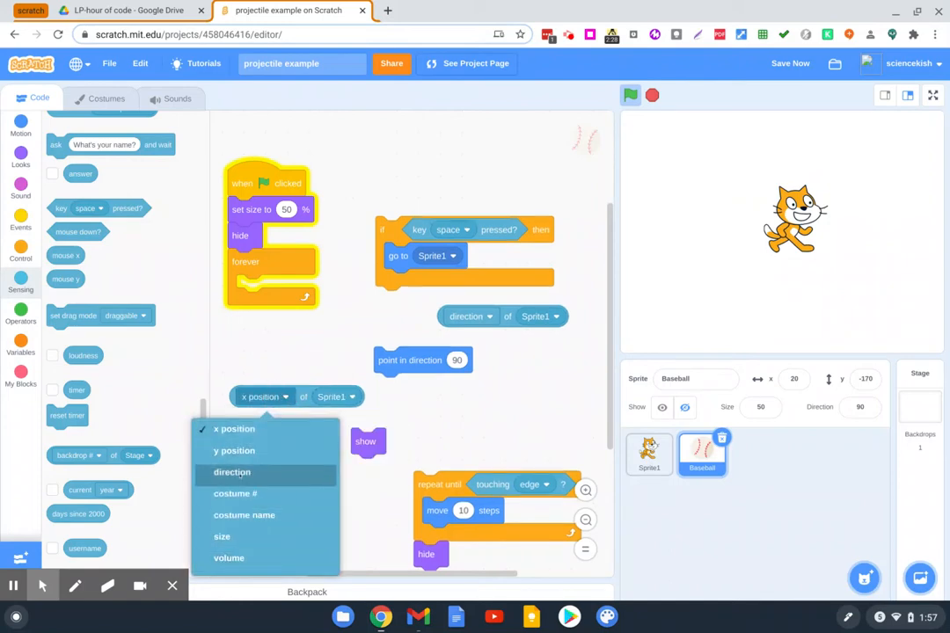
{"action": "left_click", "coordinate": [232, 471]}
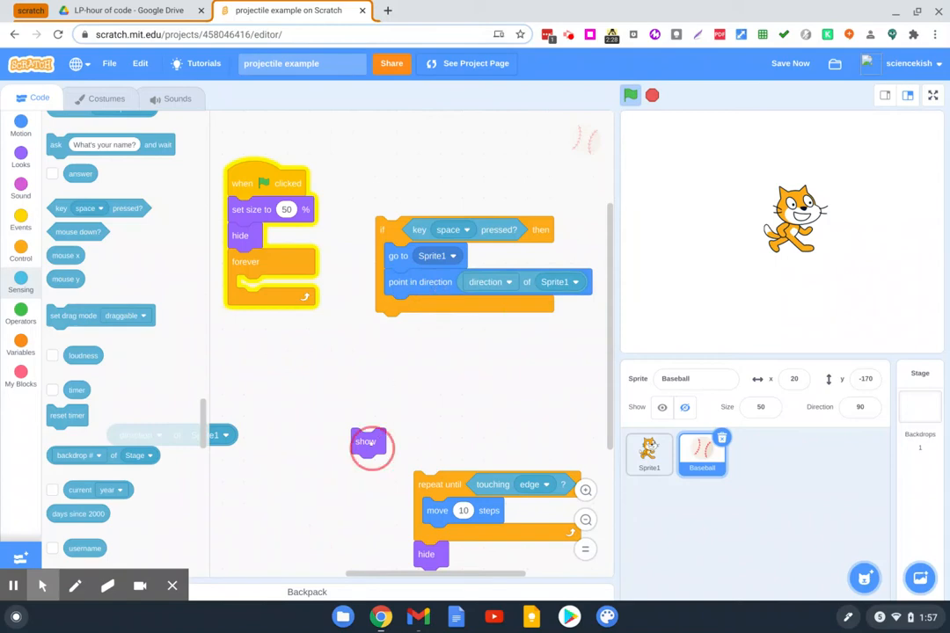
Step: Discard the leftover sensing reporter and pull the hide block free from the loop
{"action": "left_click_drag", "start_coordinate": [369, 441], "coordinate": [398, 308]}
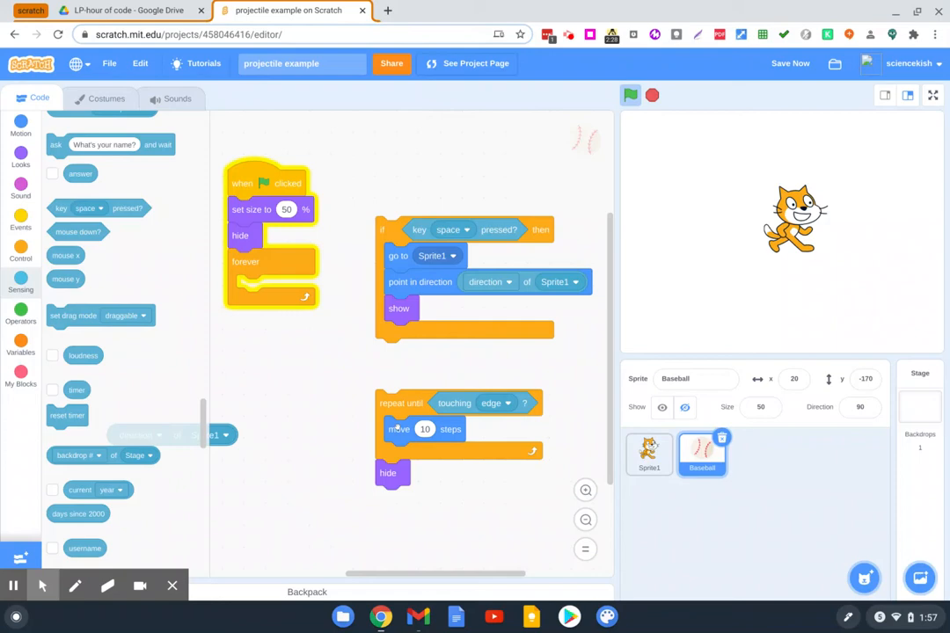
{"action": "left_click_drag", "start_coordinate": [387, 471], "coordinate": [403, 517]}
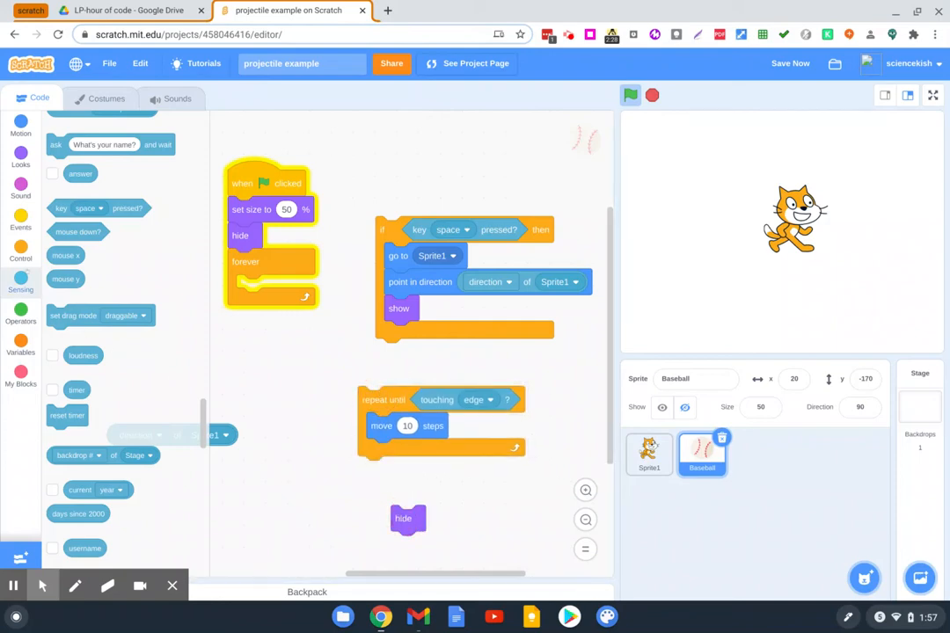
Step: Attach repeat until touching edge with move 10 steps and hide under show, nested inside the forever loop
{"action": "left_click", "coordinate": [21, 250]}
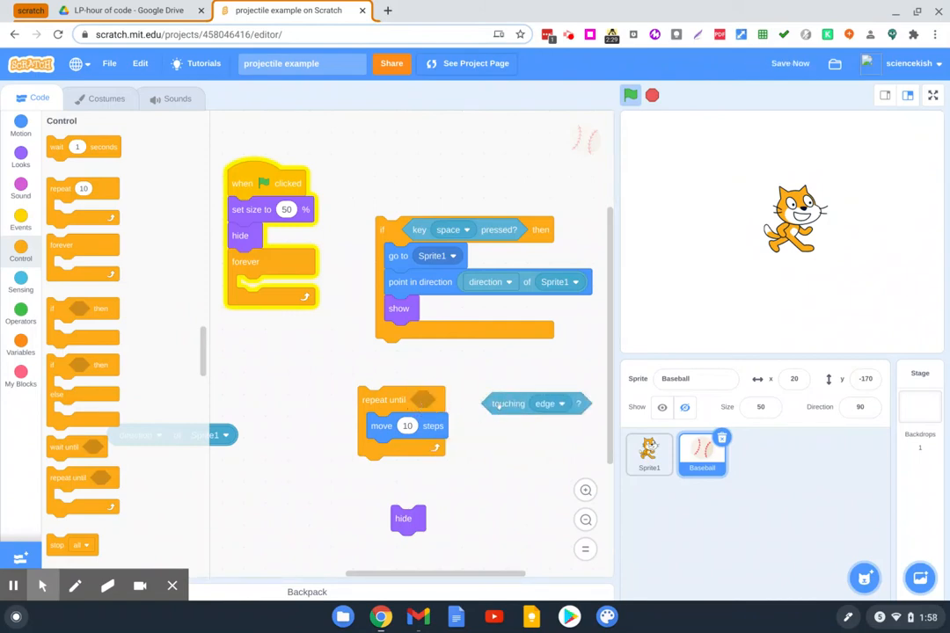
{"action": "left_click_drag", "start_coordinate": [509, 402], "coordinate": [450, 401]}
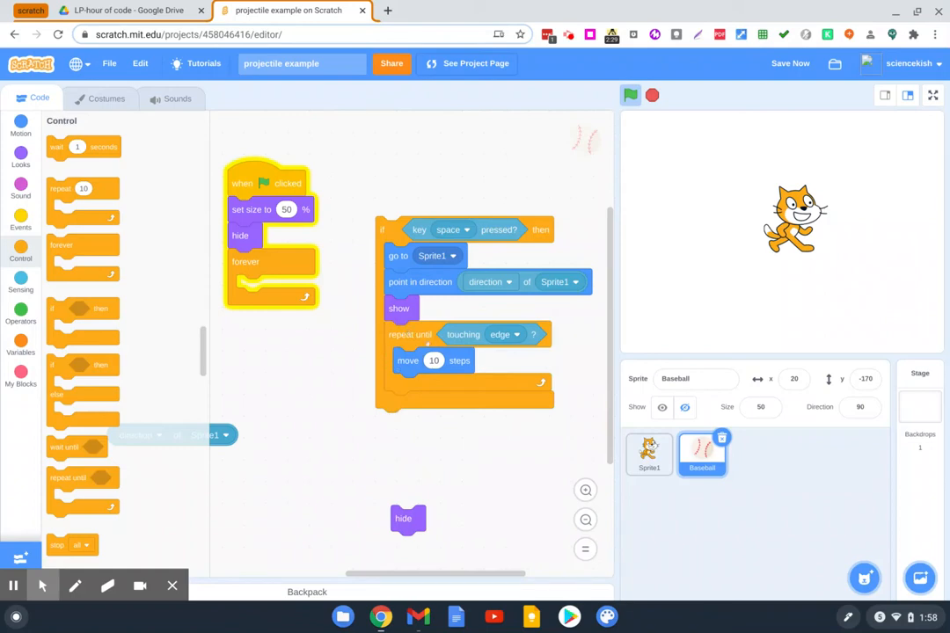
{"action": "left_click_drag", "start_coordinate": [403, 517], "coordinate": [398, 403]}
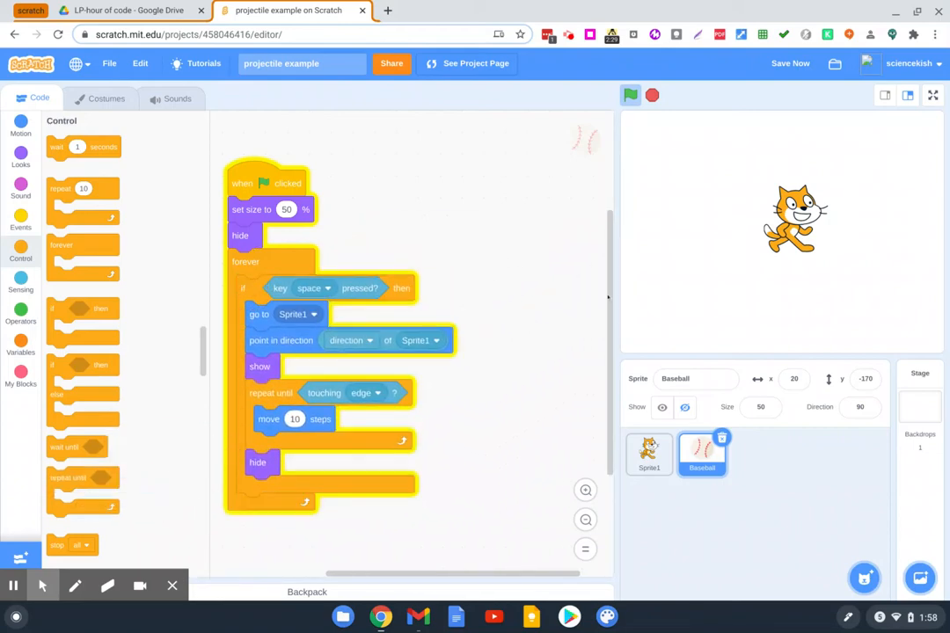
{"action": "mouse_move", "coordinate": [662, 127]}
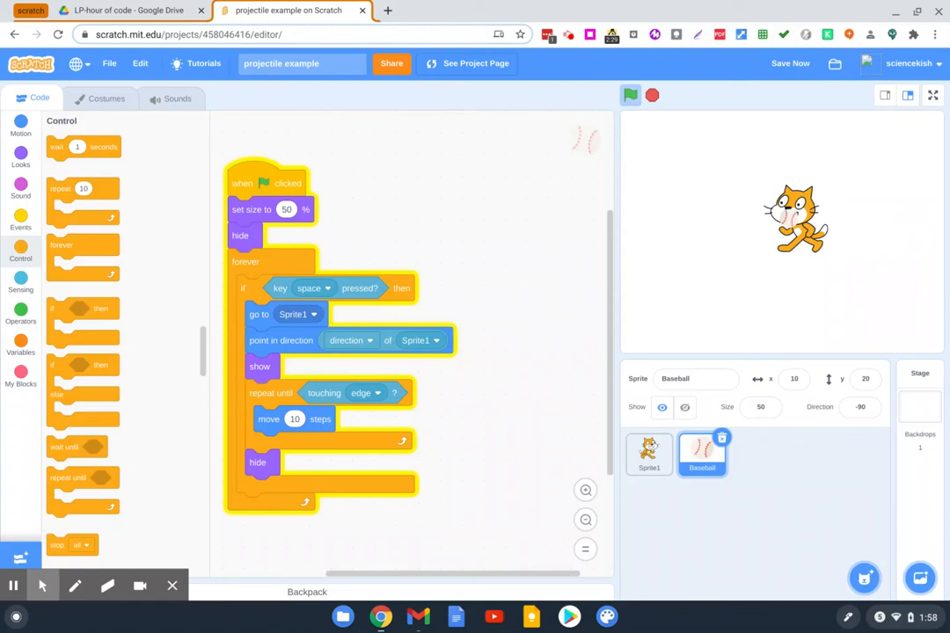
Step: Run the project and throw the baseball with the space key
{"action": "left_click", "coordinate": [630, 95]}
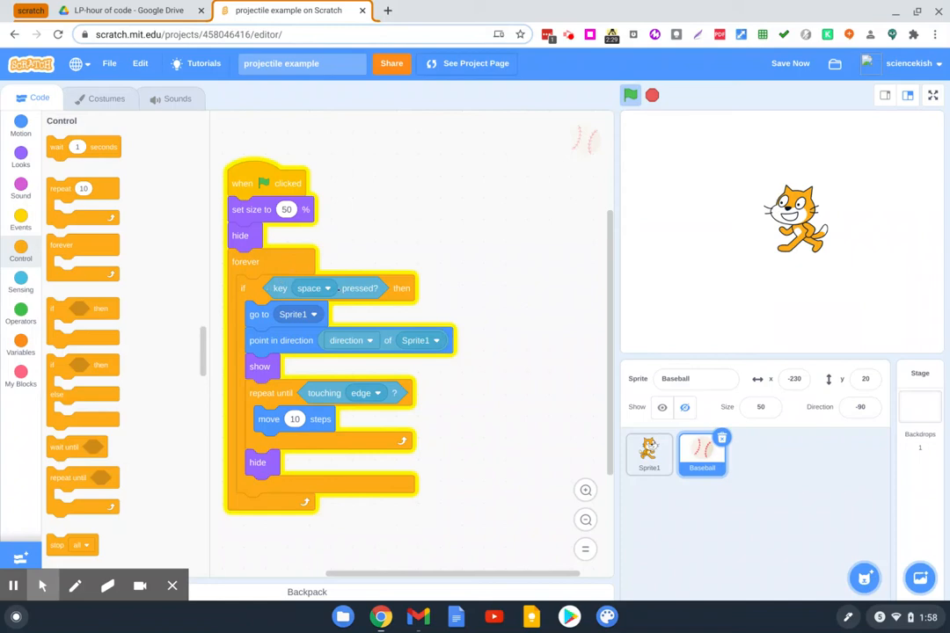
{"action": "mouse_move", "coordinate": [762, 229]}
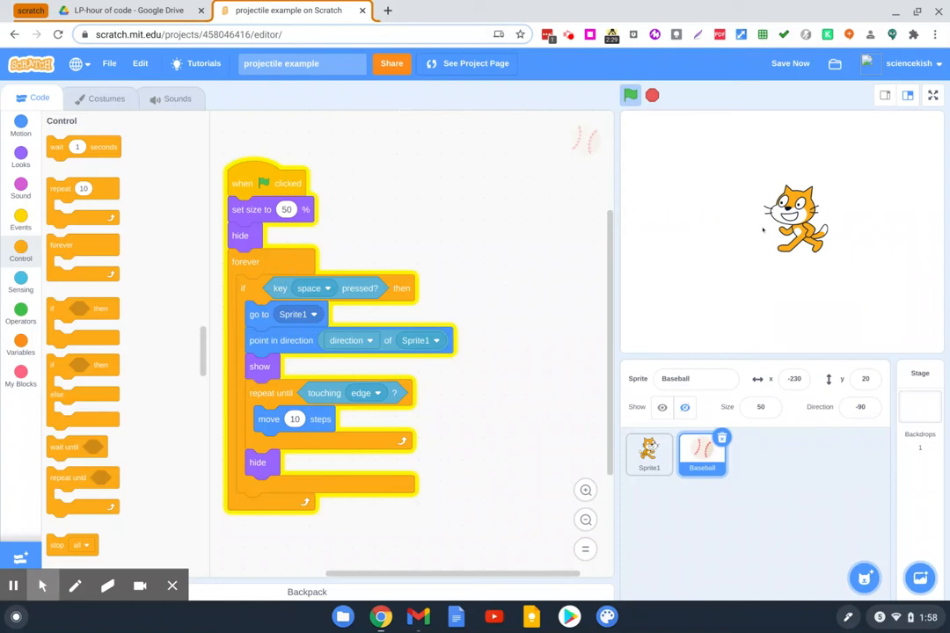
{"action": "mouse_move", "coordinate": [624, 240]}
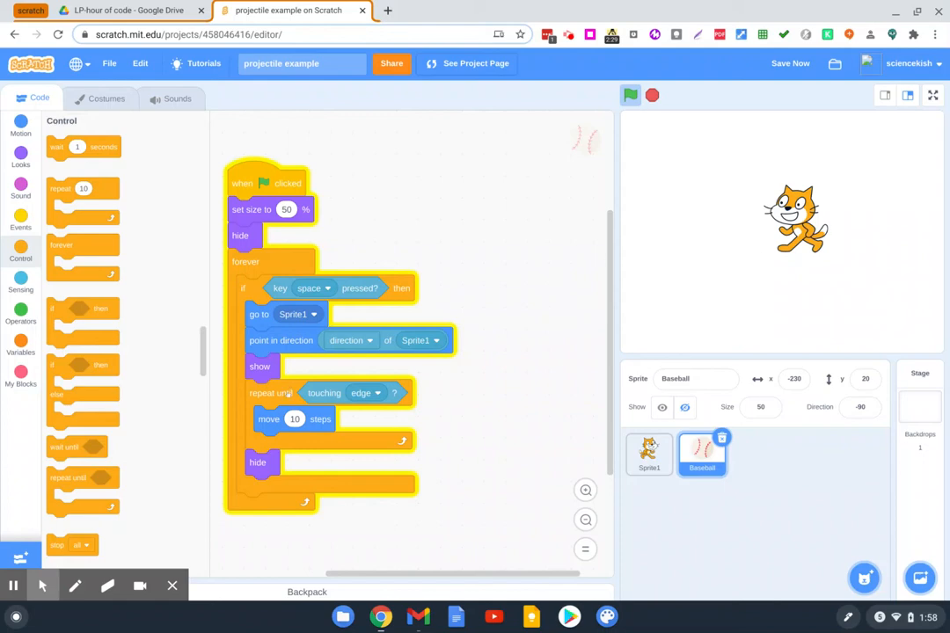
{"action": "mouse_move", "coordinate": [423, 377]}
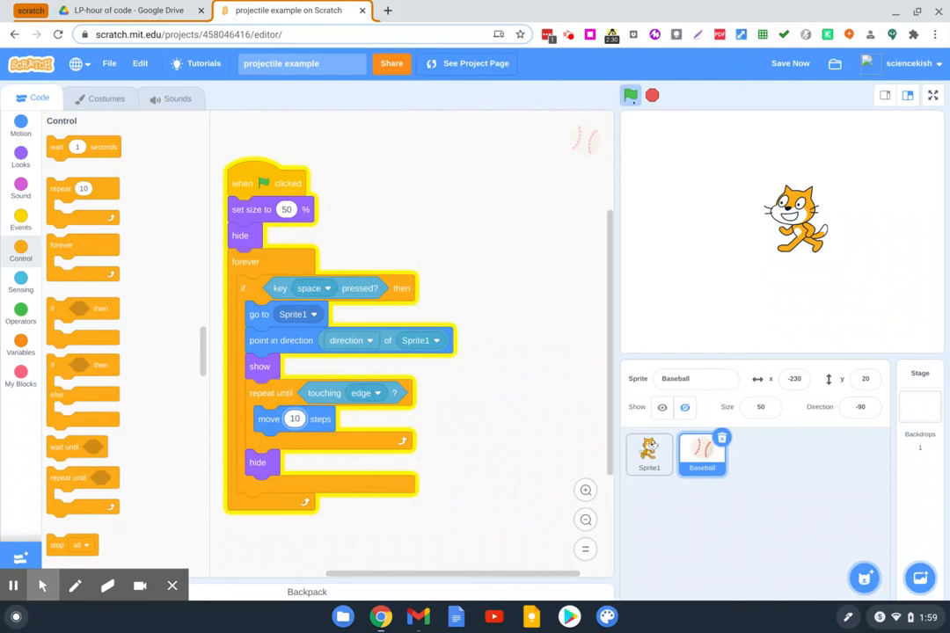
{"action": "mouse_move", "coordinate": [553, 310]}
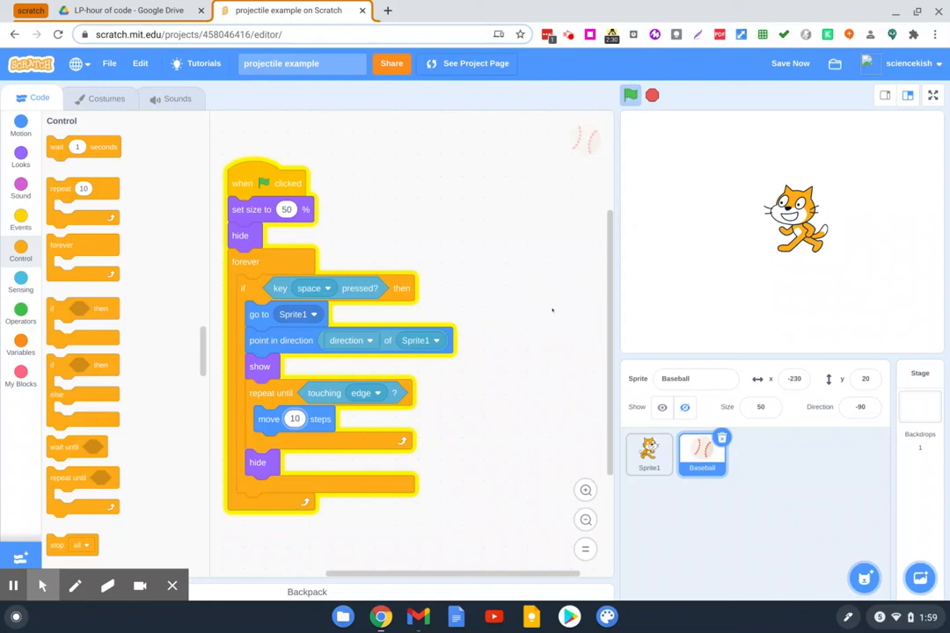
{"action": "mouse_move", "coordinate": [540, 308]}
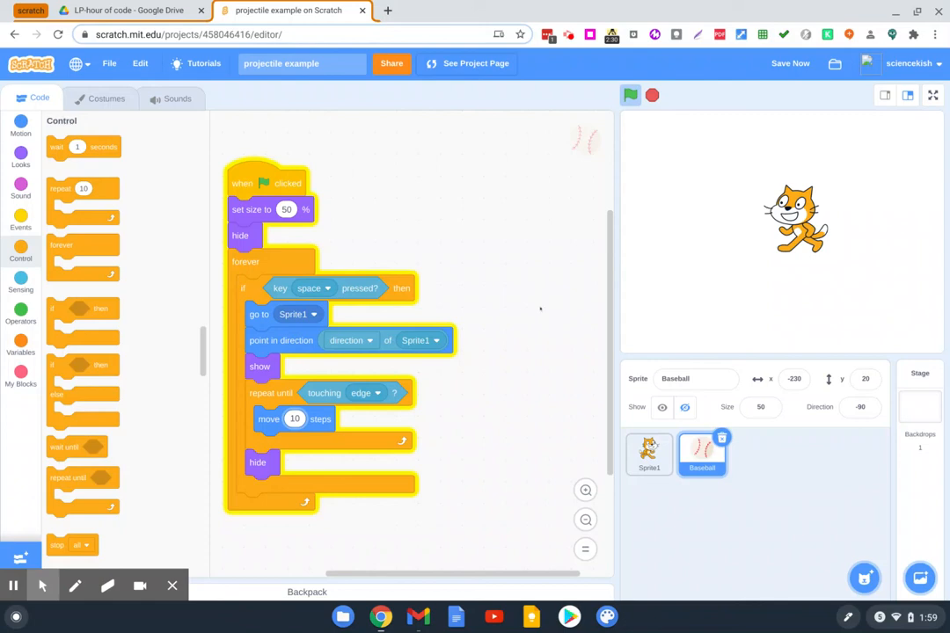
{"action": "mouse_move", "coordinate": [532, 437]}
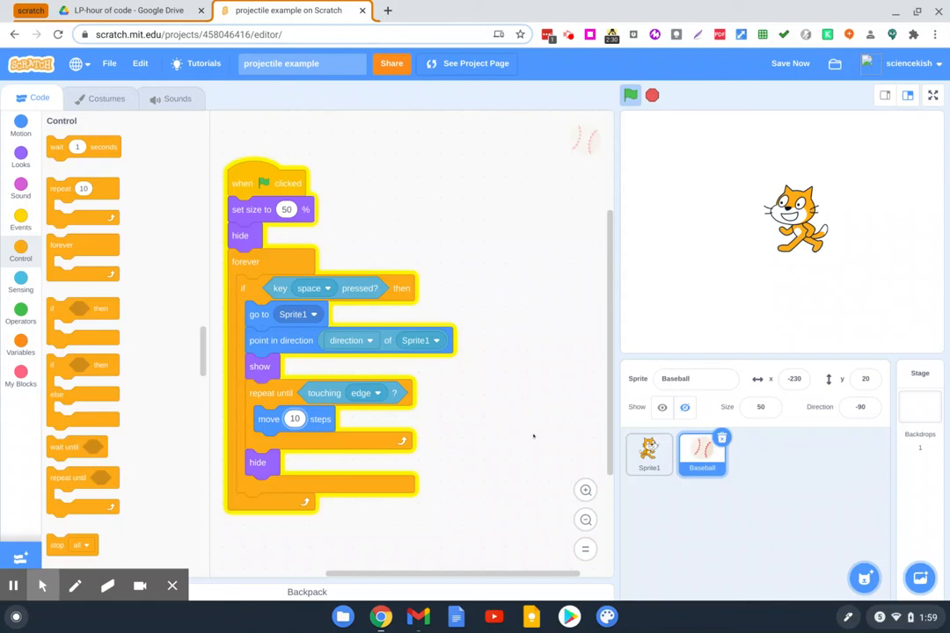